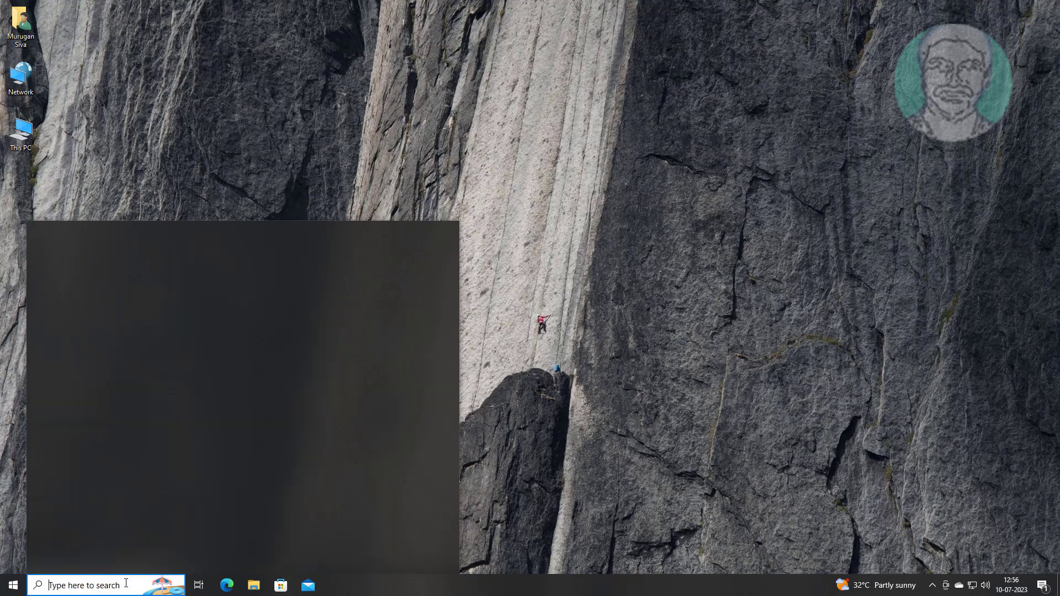
Search for cmd in Start and launch Command Prompt as administrator.
type("cmd")
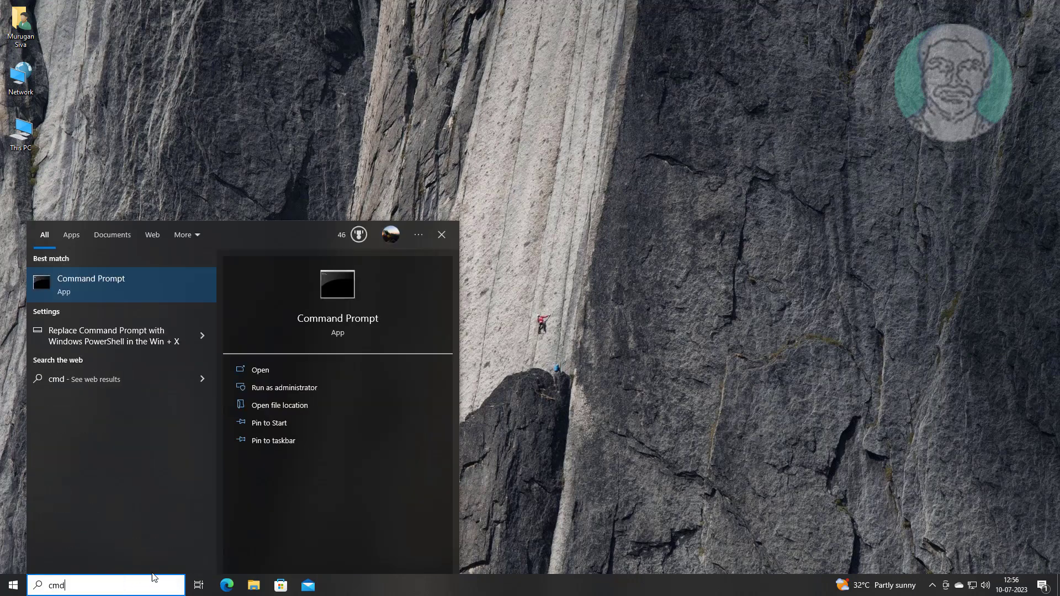
right_click(90, 283)
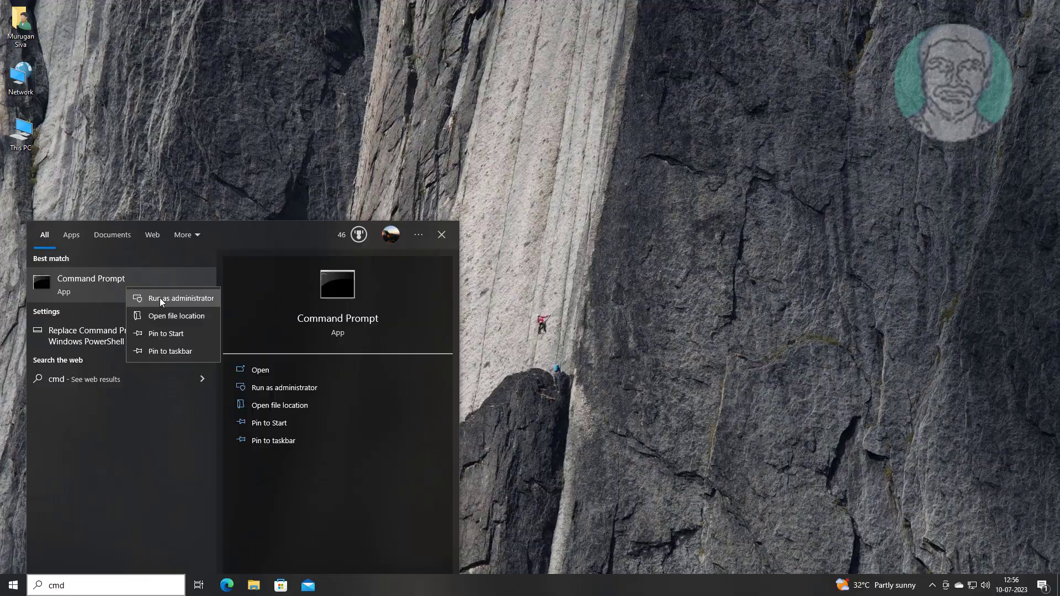
left_click(179, 297)
type("list disk")
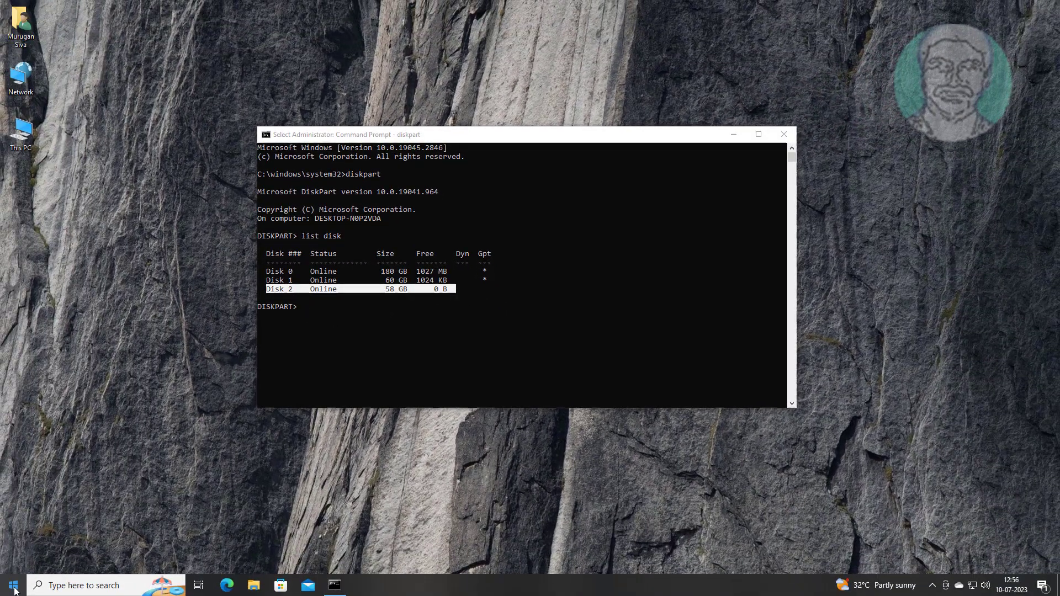
Launch Disk Management from the Start menu and select Disk 2's RAW (F:) partition.
right_click(11, 585)
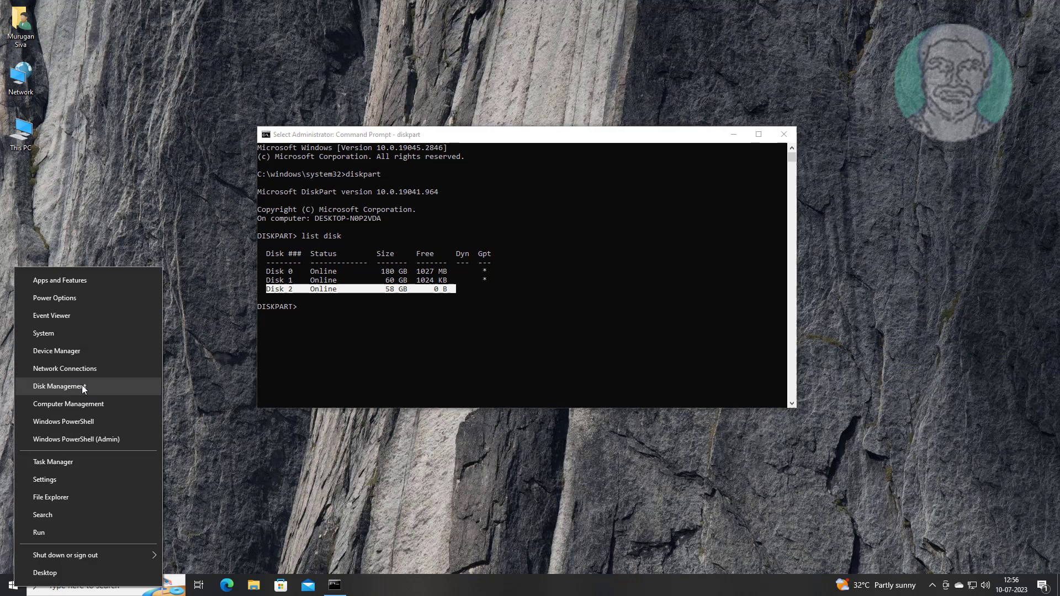
left_click(60, 386)
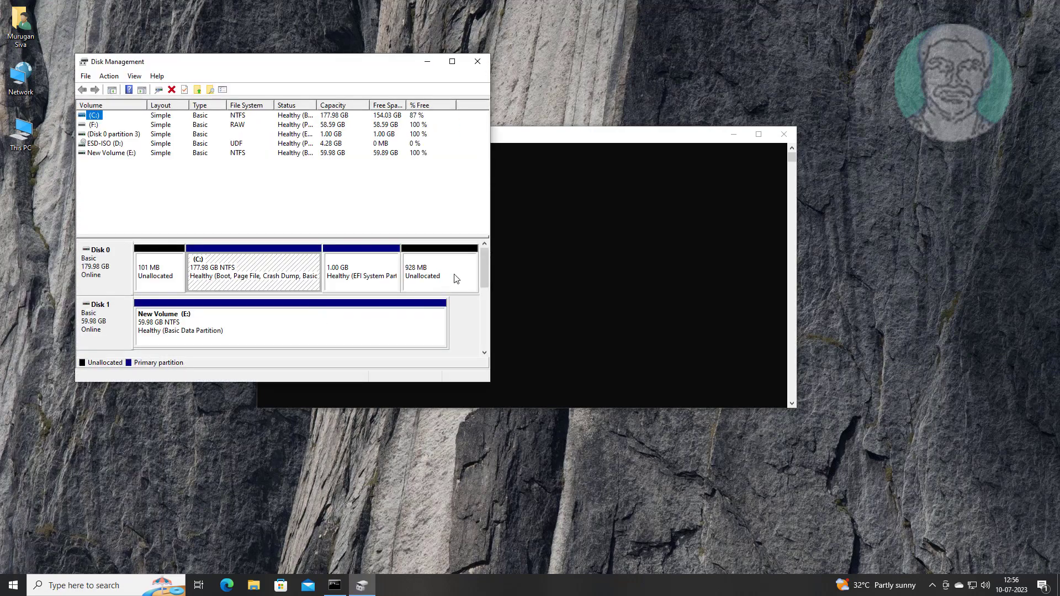
scroll("down", 3)
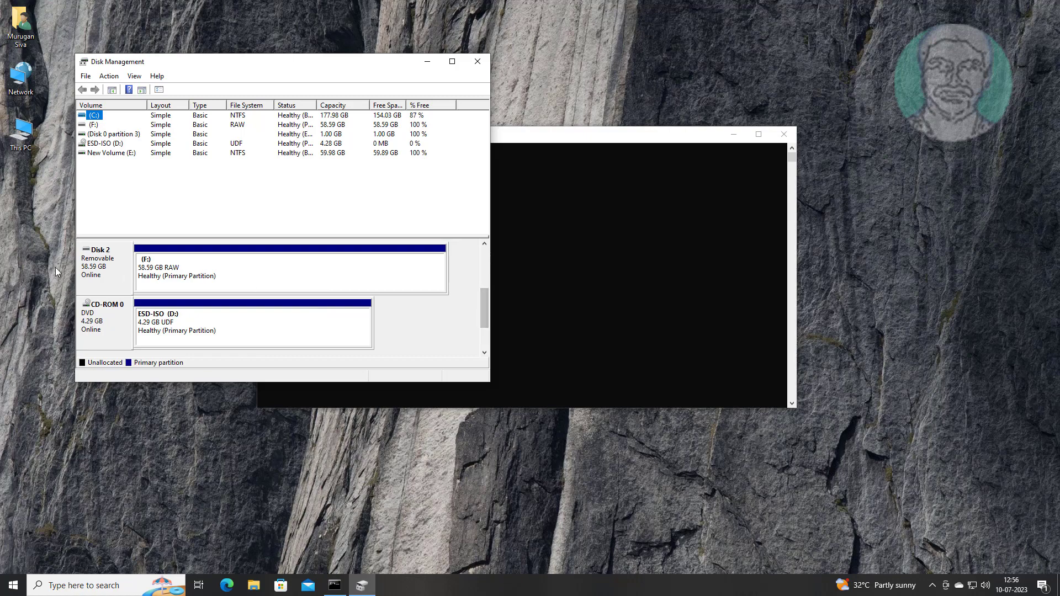
left_click(271, 264)
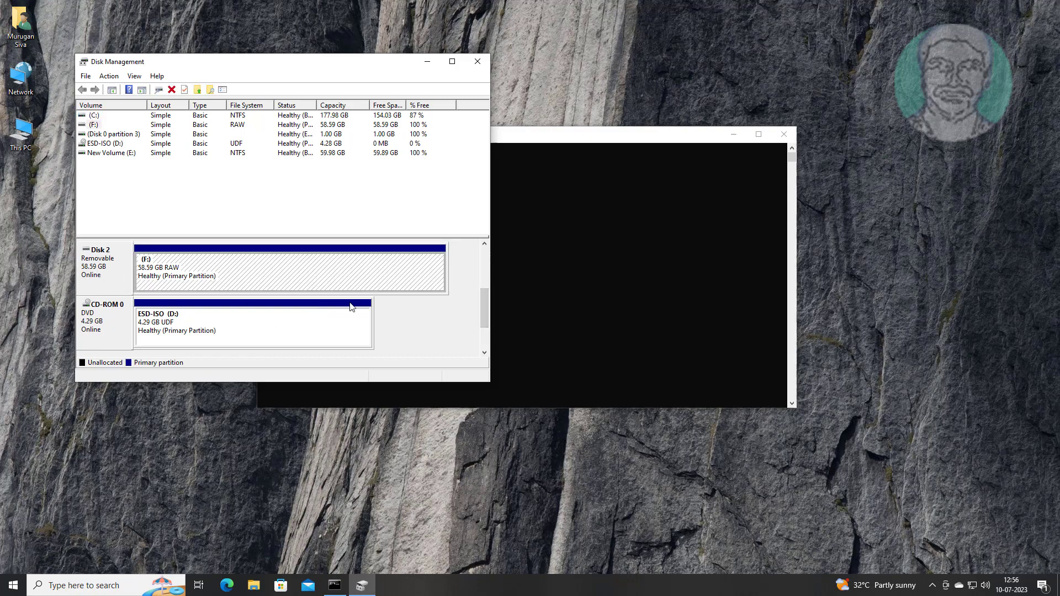
mouse_move(305, 294)
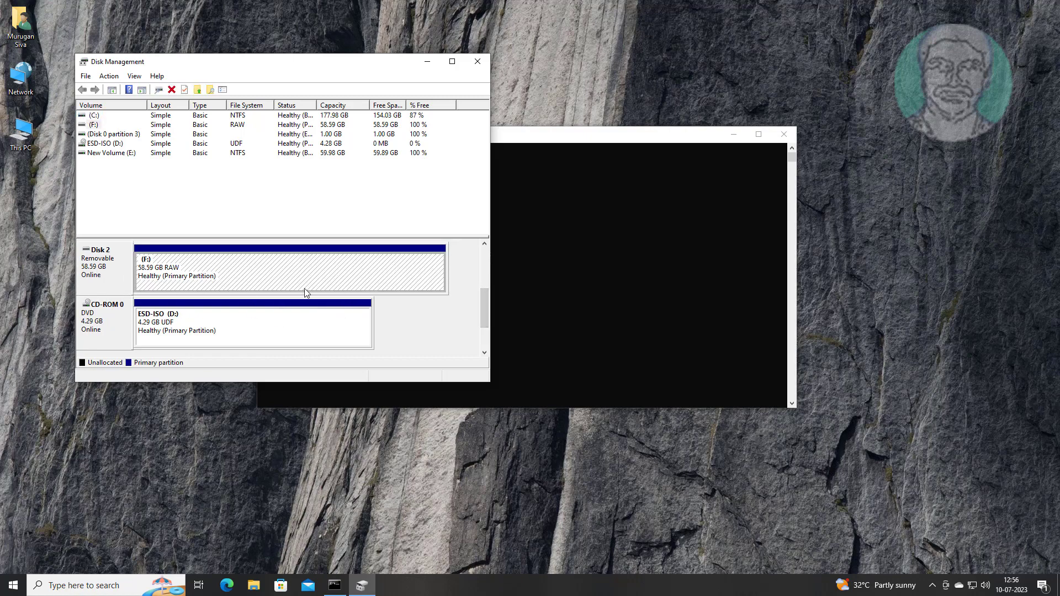
mouse_move(477, 61)
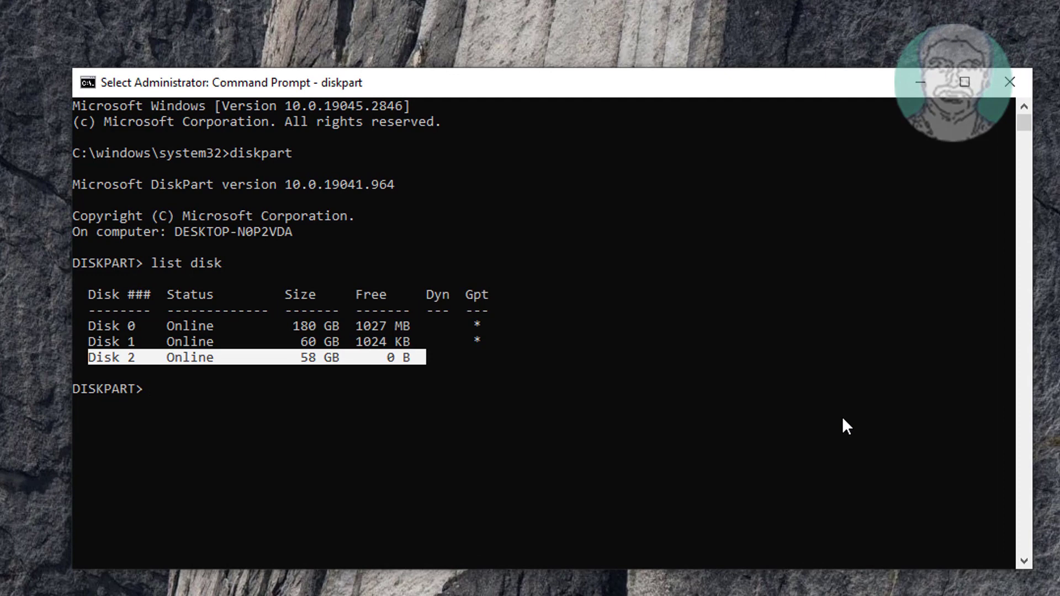
Select disk 2 in DiskPart and list its single 58 GB primary partition.
type("selec")
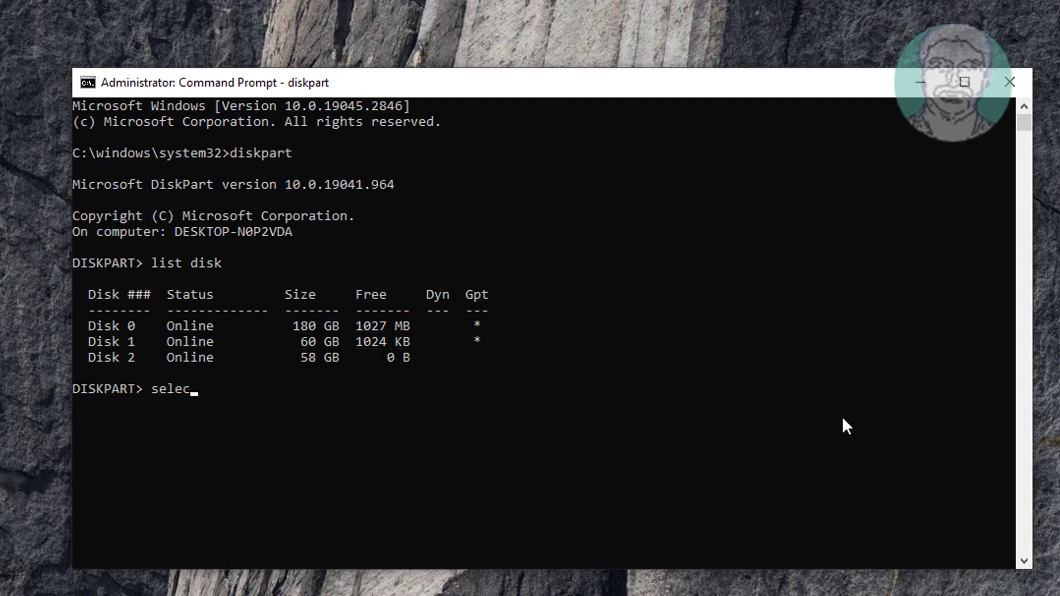
type("t disk 2")
type("list partiti")
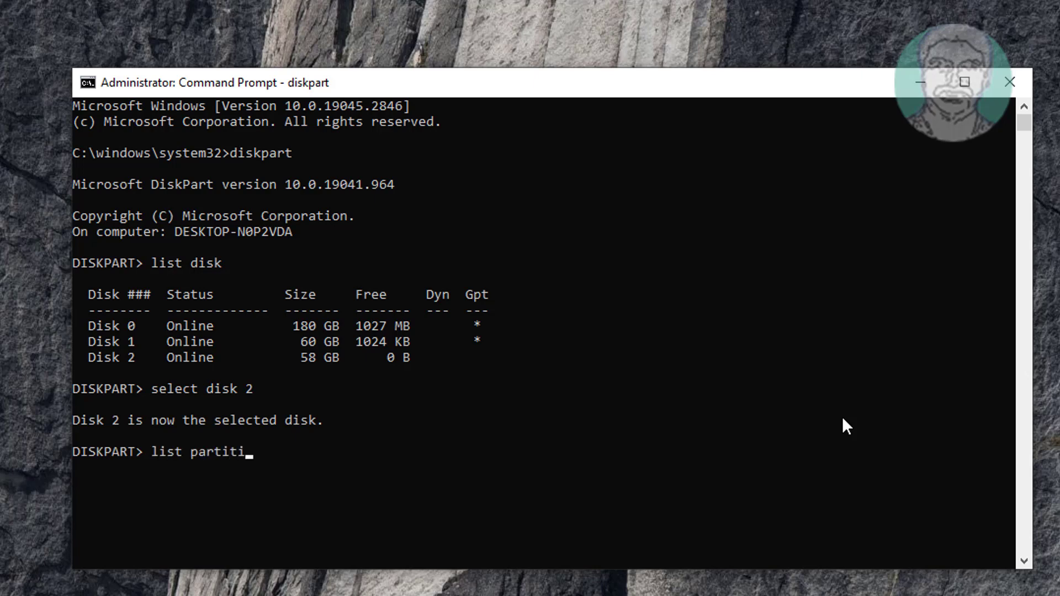
key("Return")
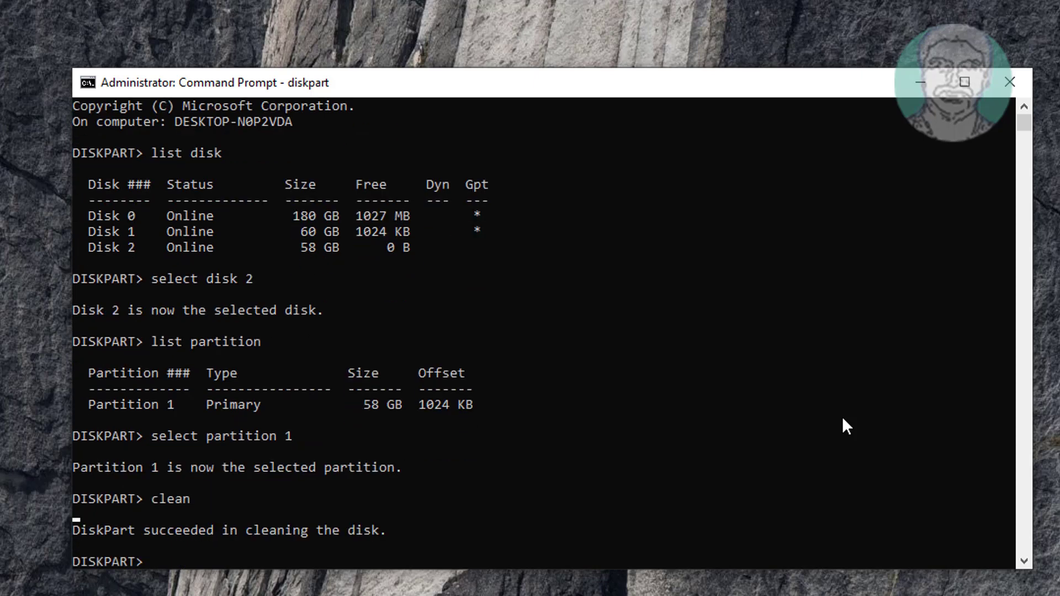
Create a primary partition on Disk 2 and start a quick format of the volume.
type("c")
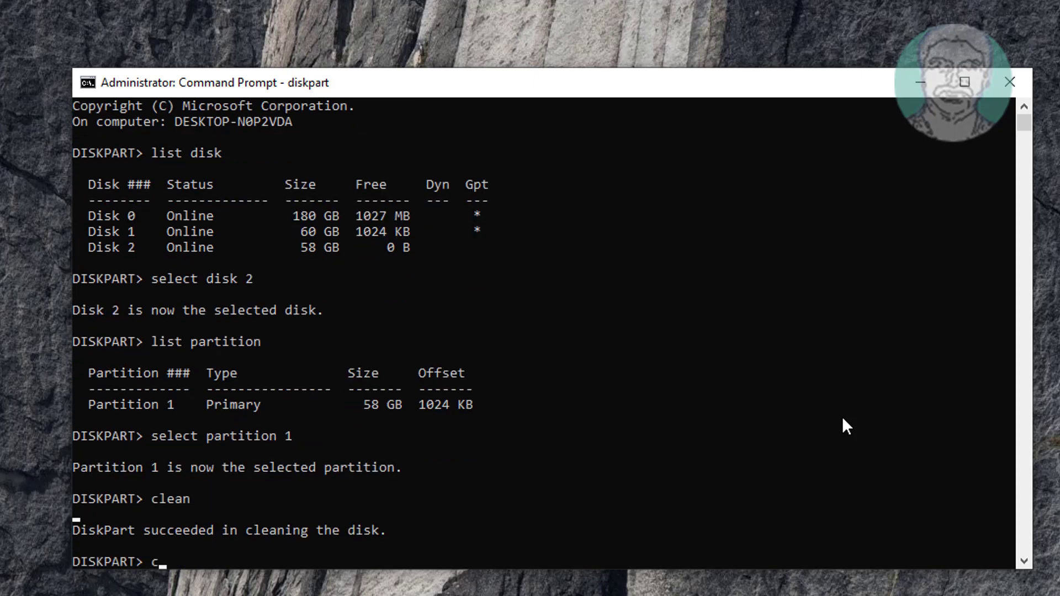
type("reate")
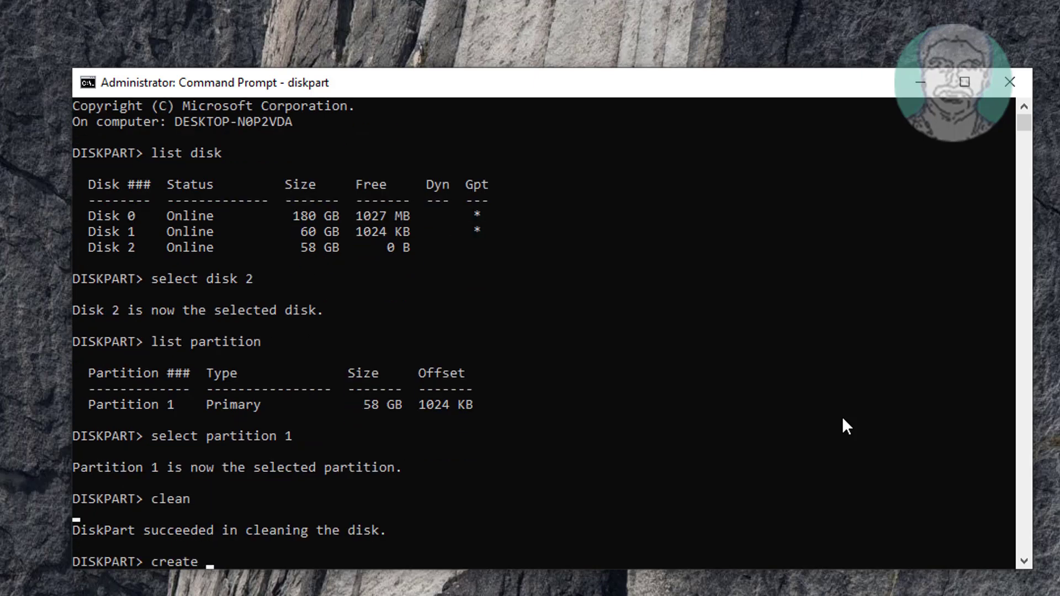
type("partition pri")
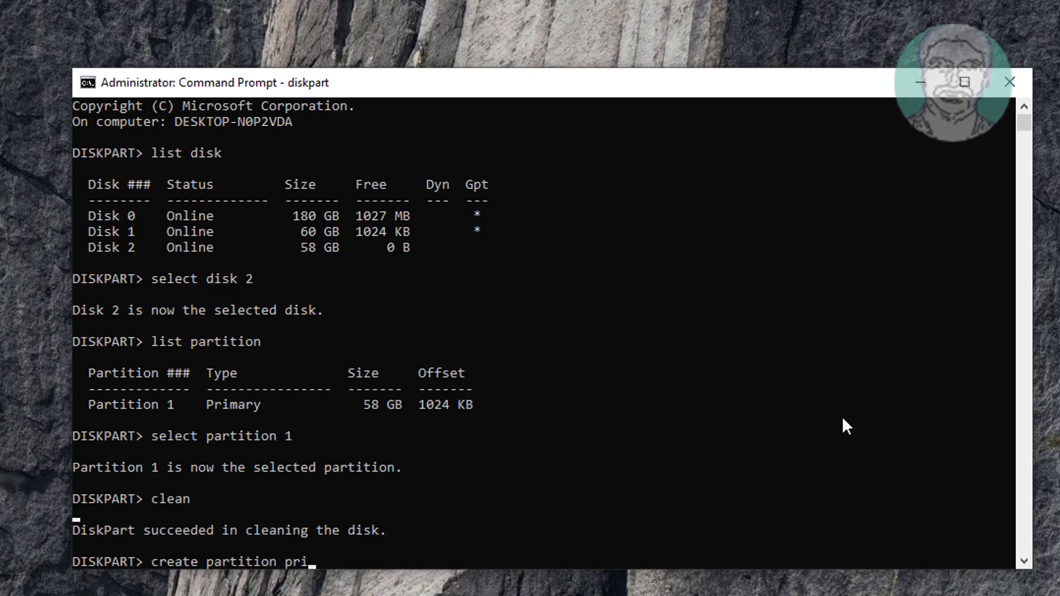
key("Return")
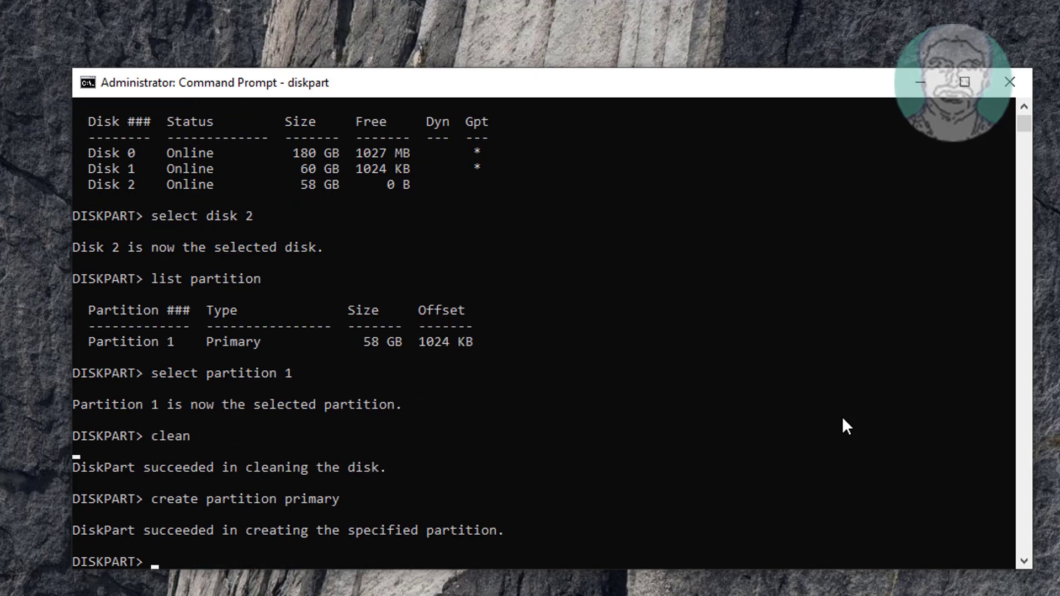
type("format quick")
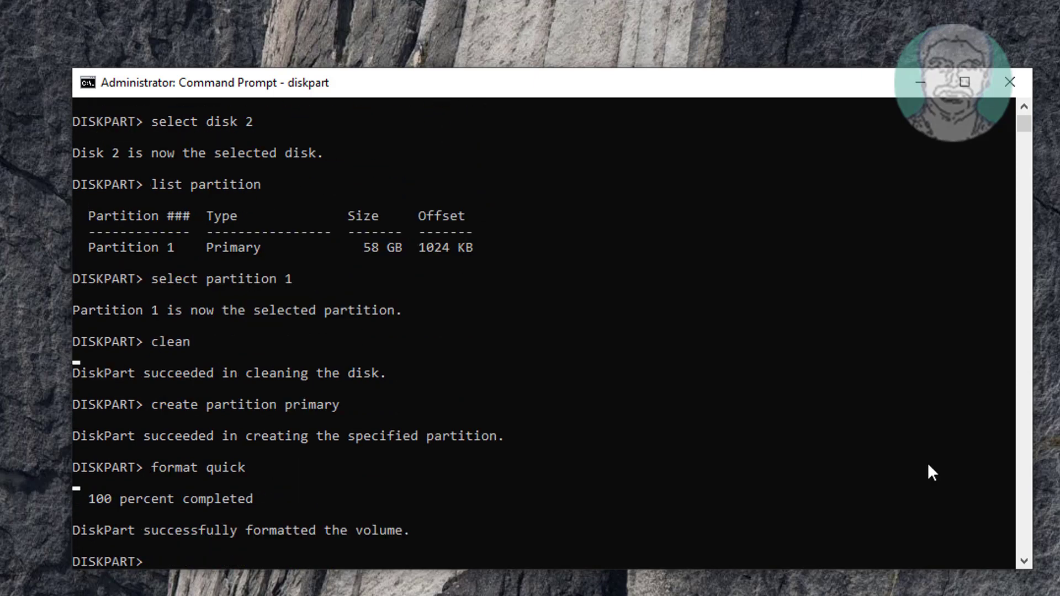
mouse_move(149, 491)
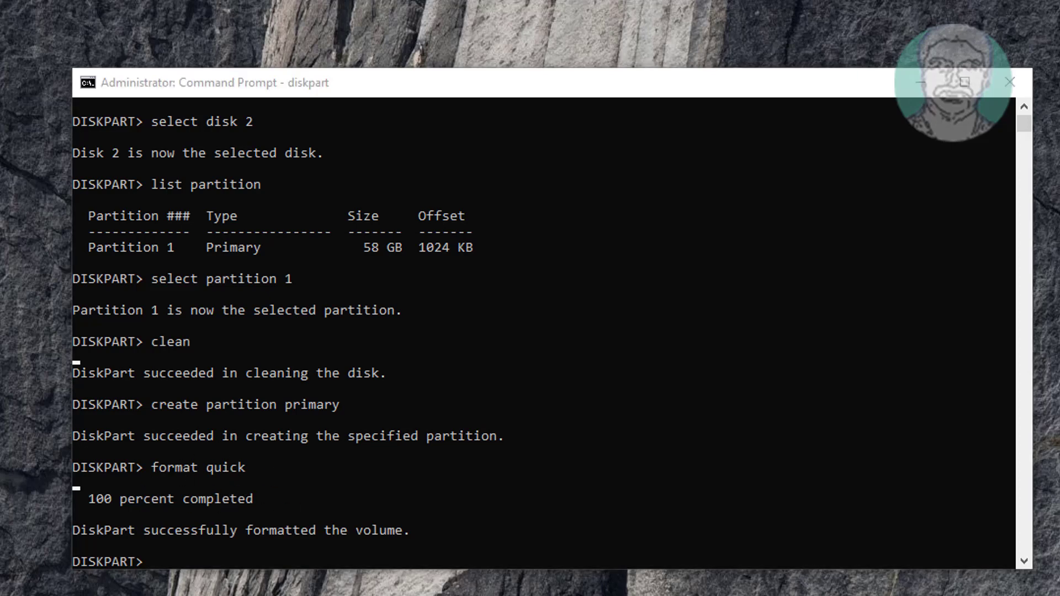
Exit DiskPart and close the Command Prompt, returning to the desktop.
type("ex")
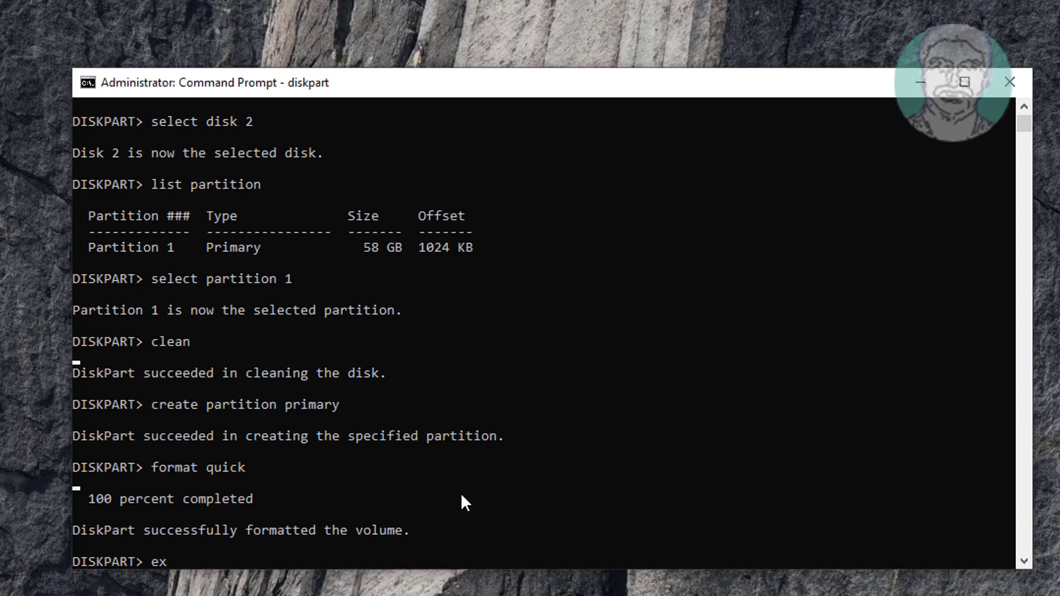
type("it")
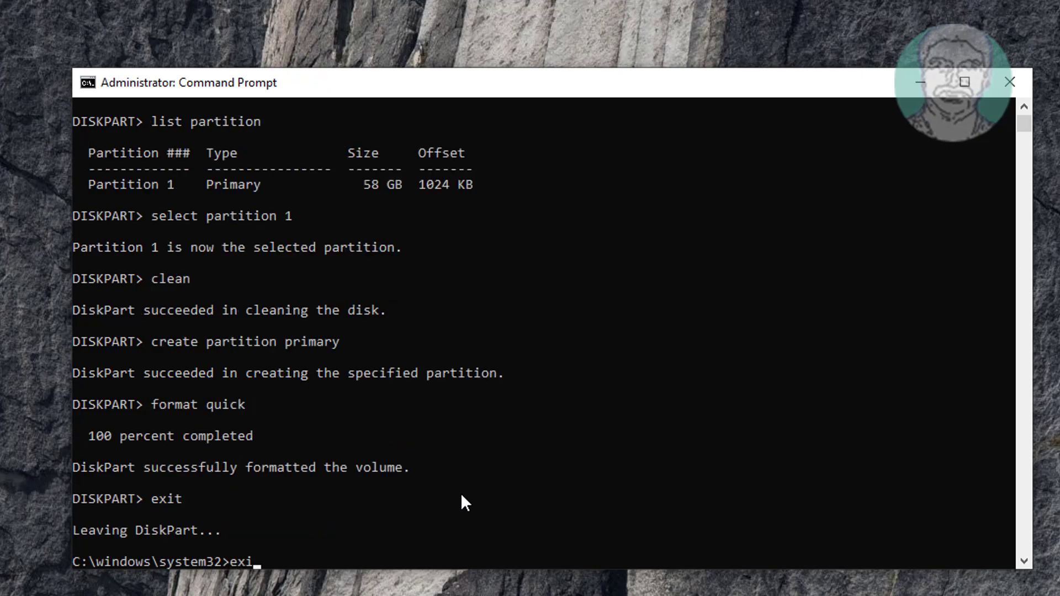
key("Return")
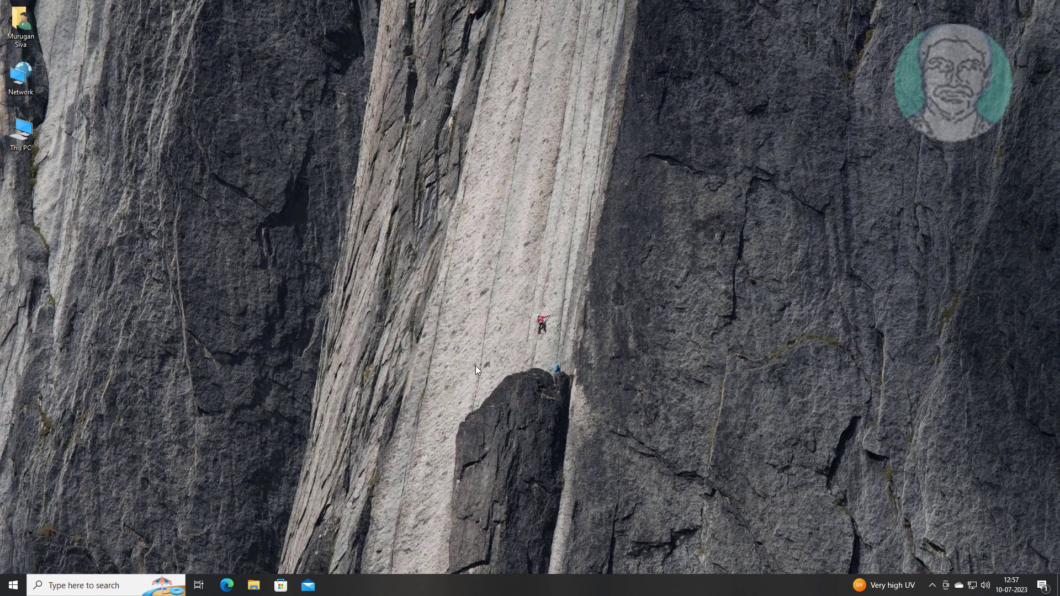